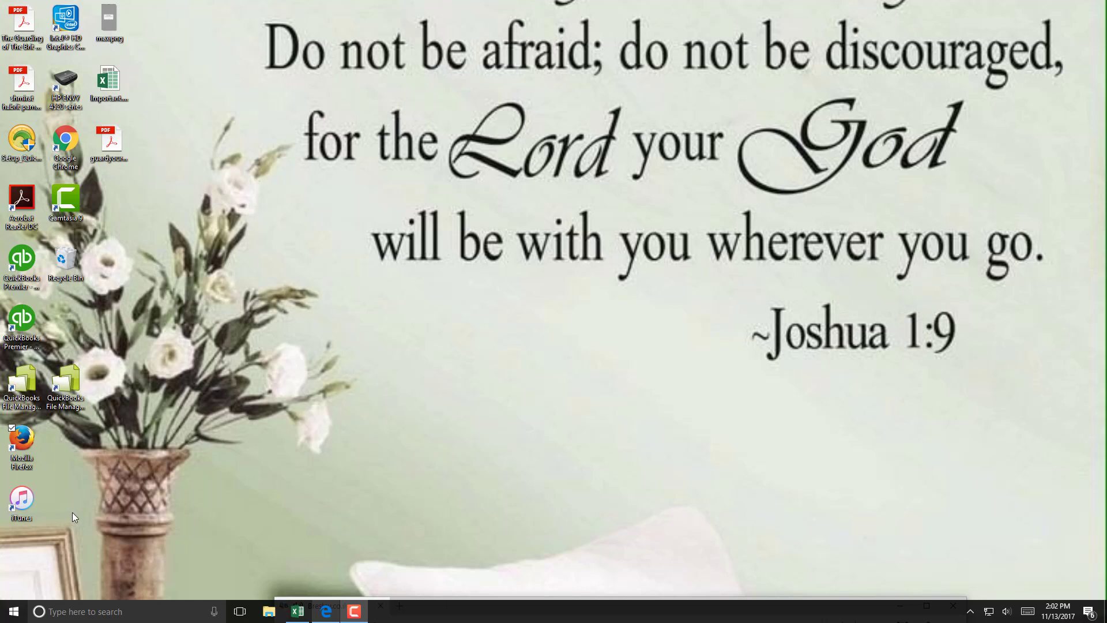
mouse_move(63, 526)
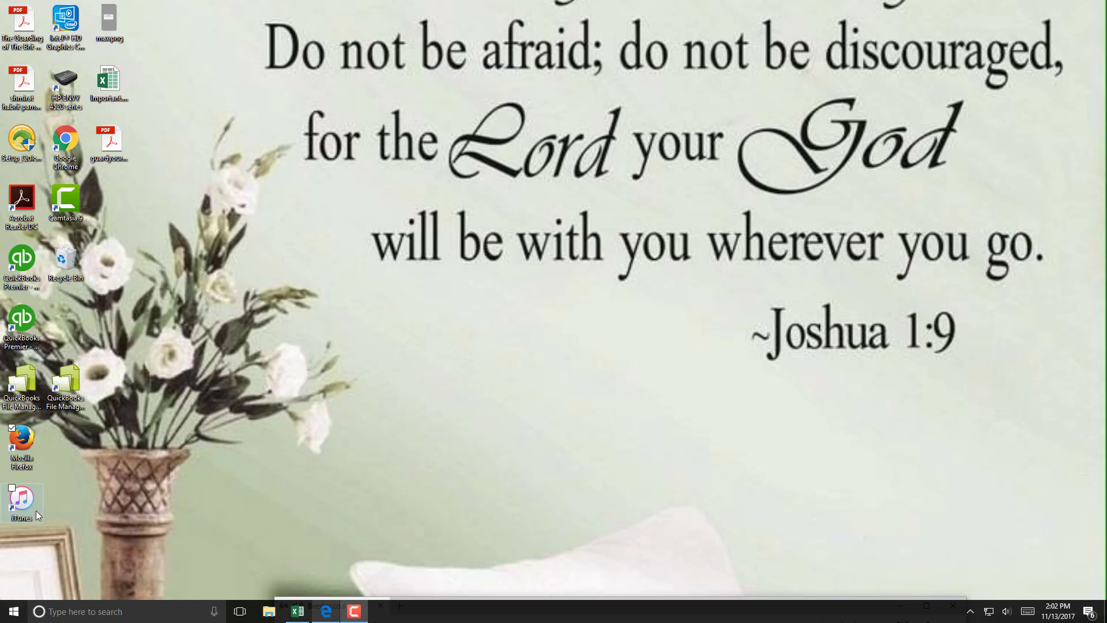
mouse_move(40, 515)
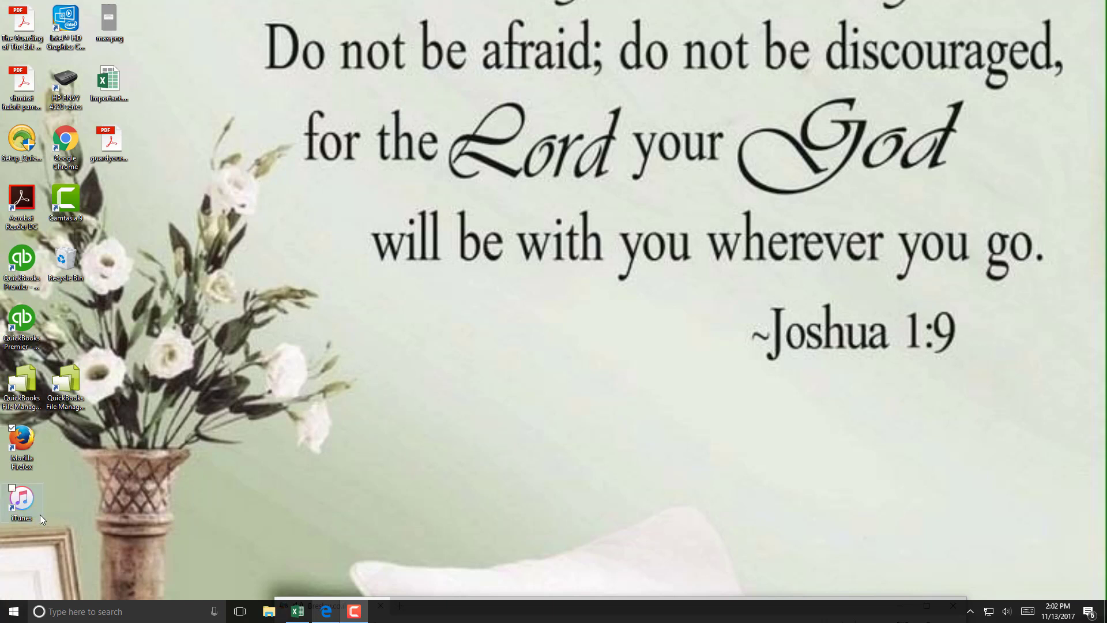
mouse_move(32, 507)
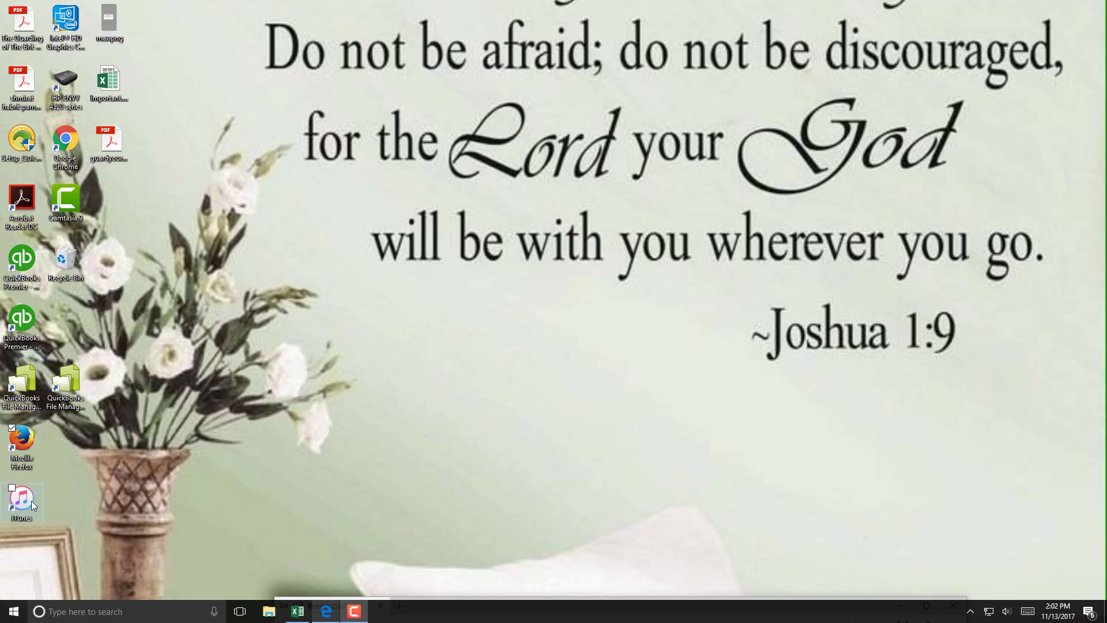
mouse_move(44, 525)
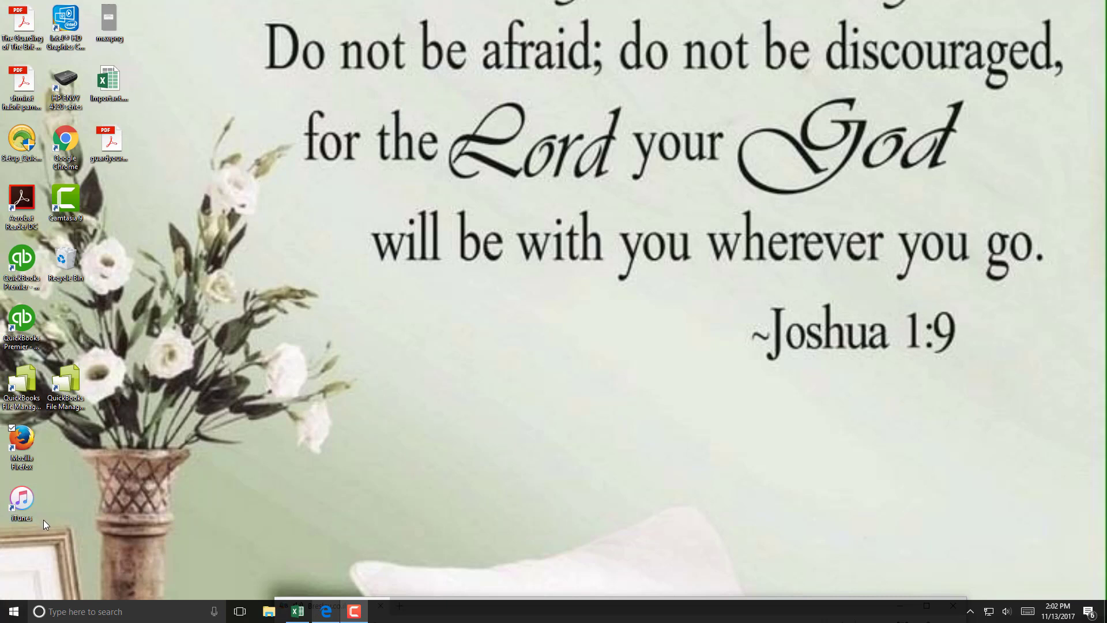
mouse_move(21, 501)
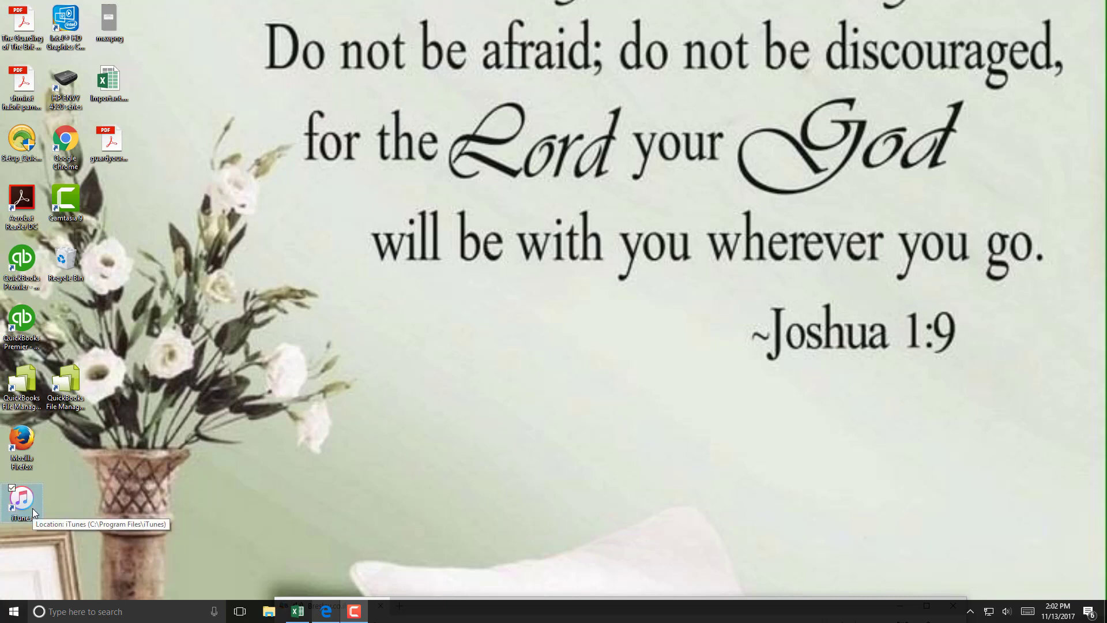
Launch iTunes from its desktop icon to show the Home Videos library.
double_click(22, 501)
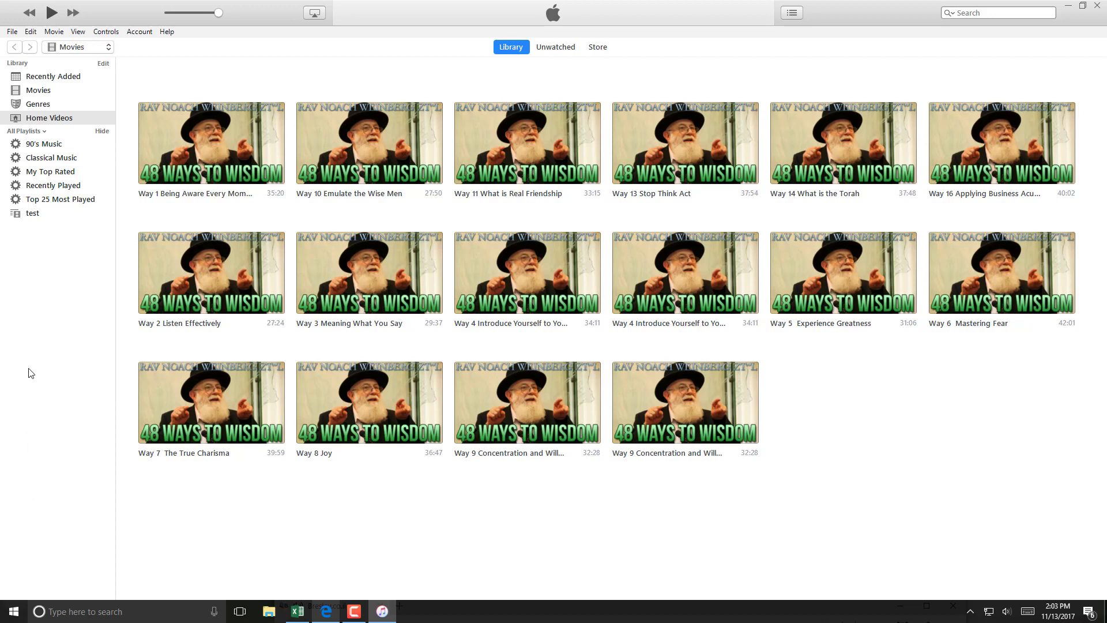
mouse_move(35, 223)
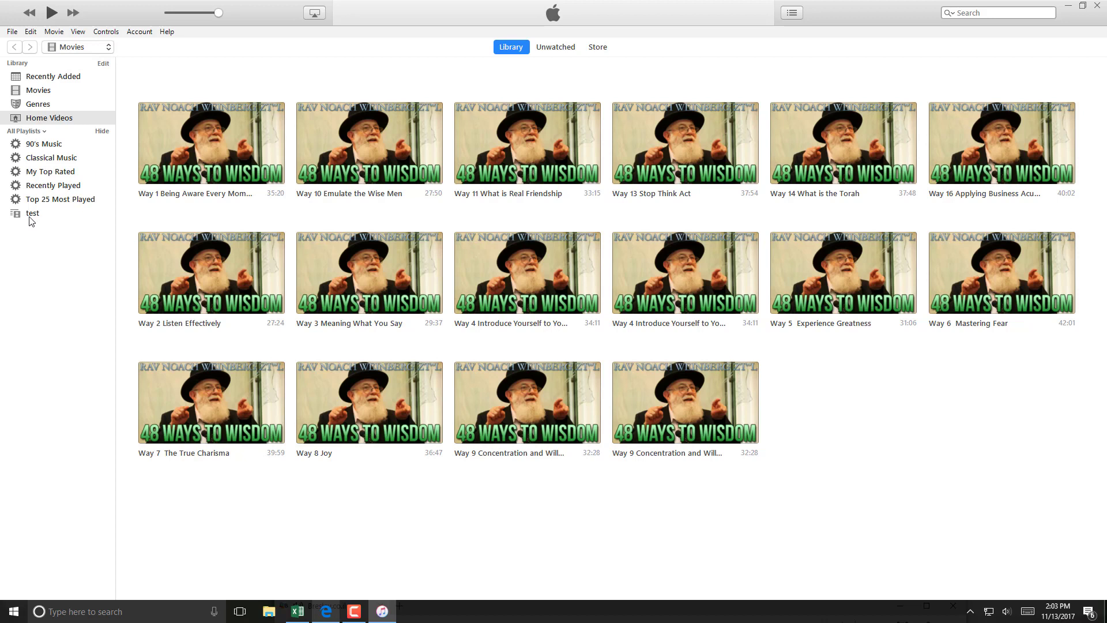
Select the 'test' playlist under All Playlists in the sidebar.
left_click(32, 213)
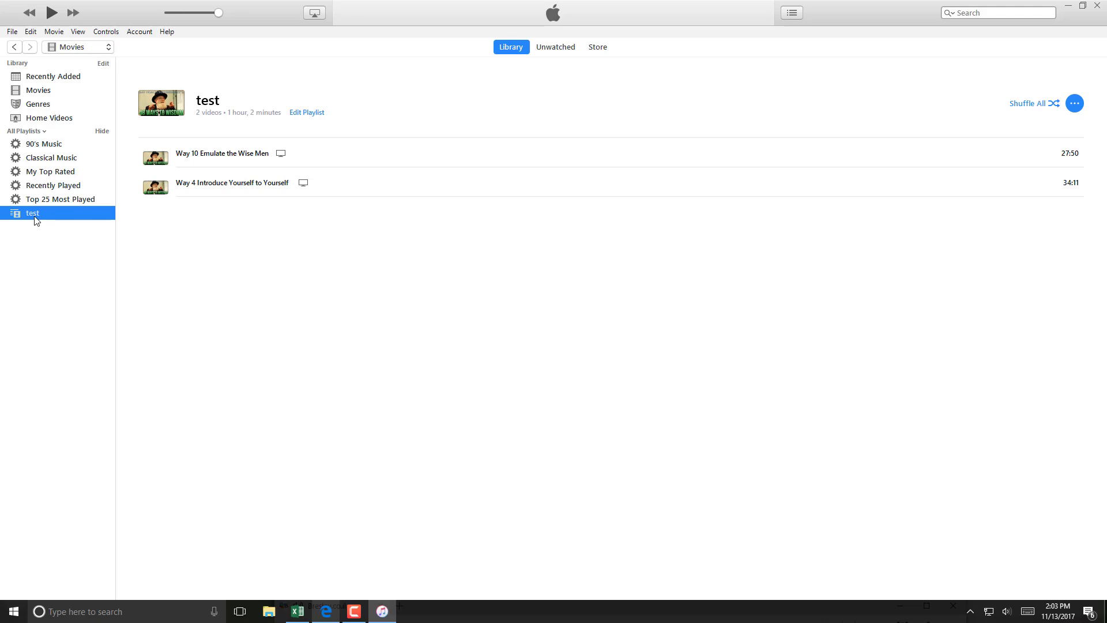
mouse_move(40, 242)
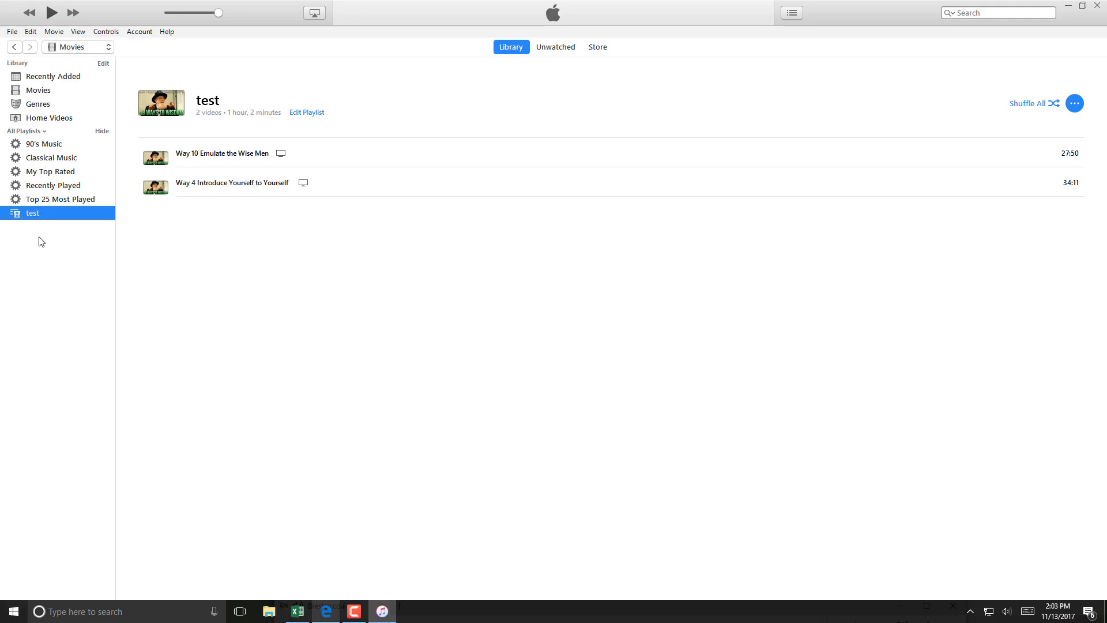
mouse_move(163, 222)
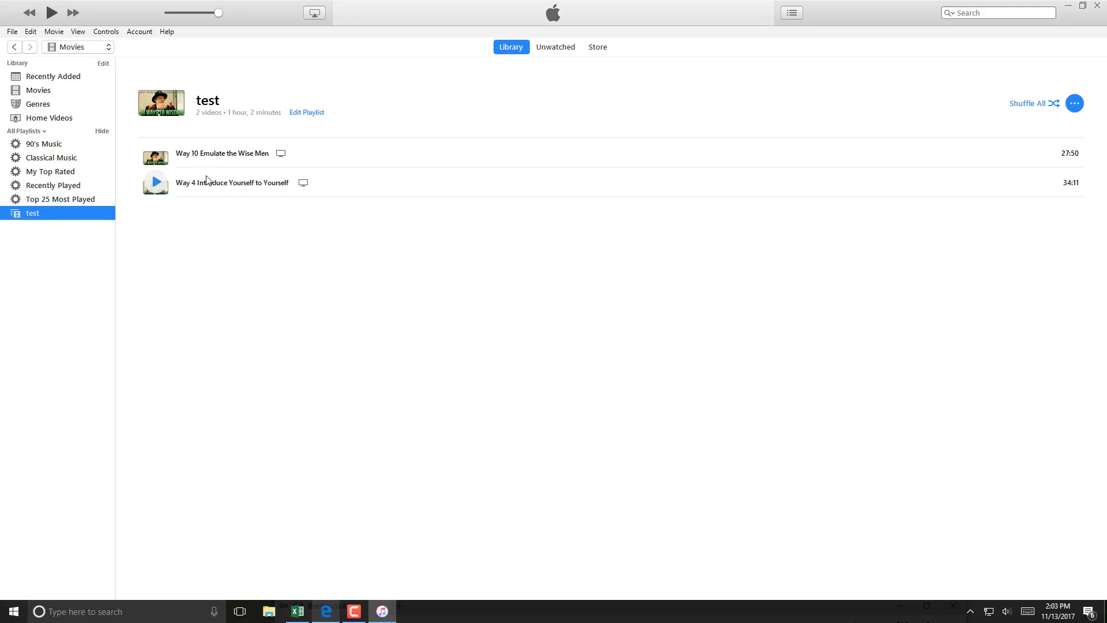
mouse_move(217, 158)
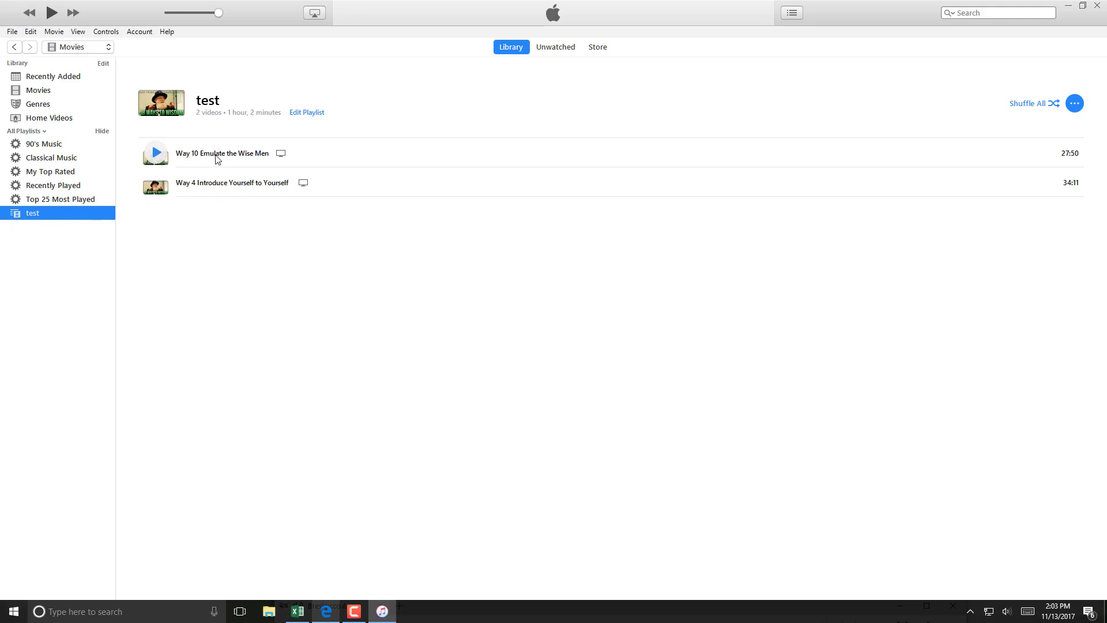
mouse_move(339, 205)
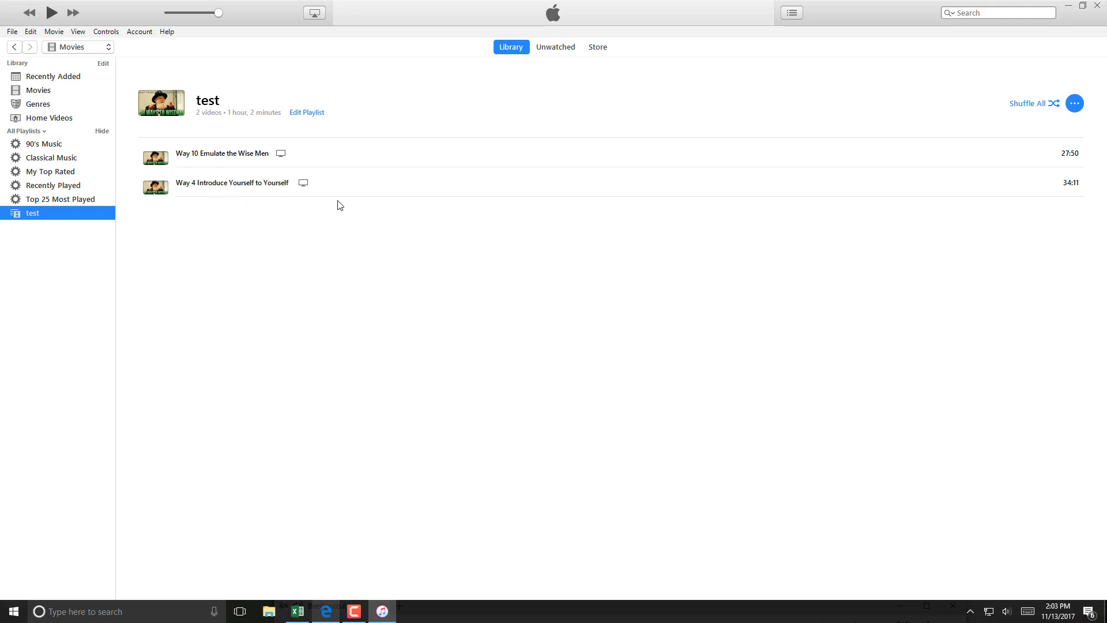
mouse_move(304, 121)
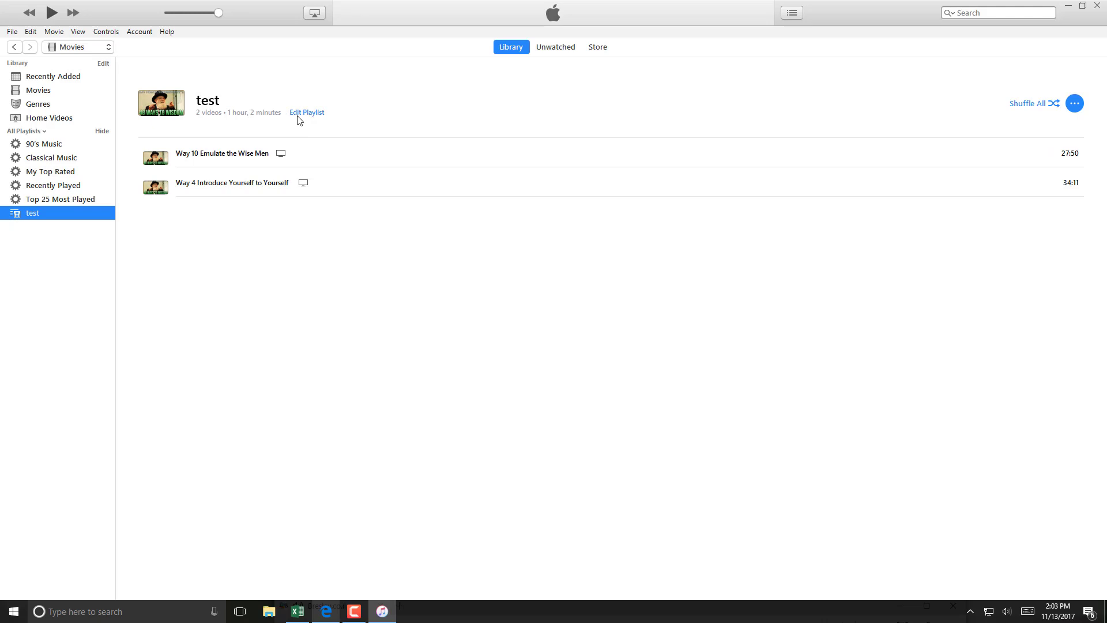
mouse_move(311, 117)
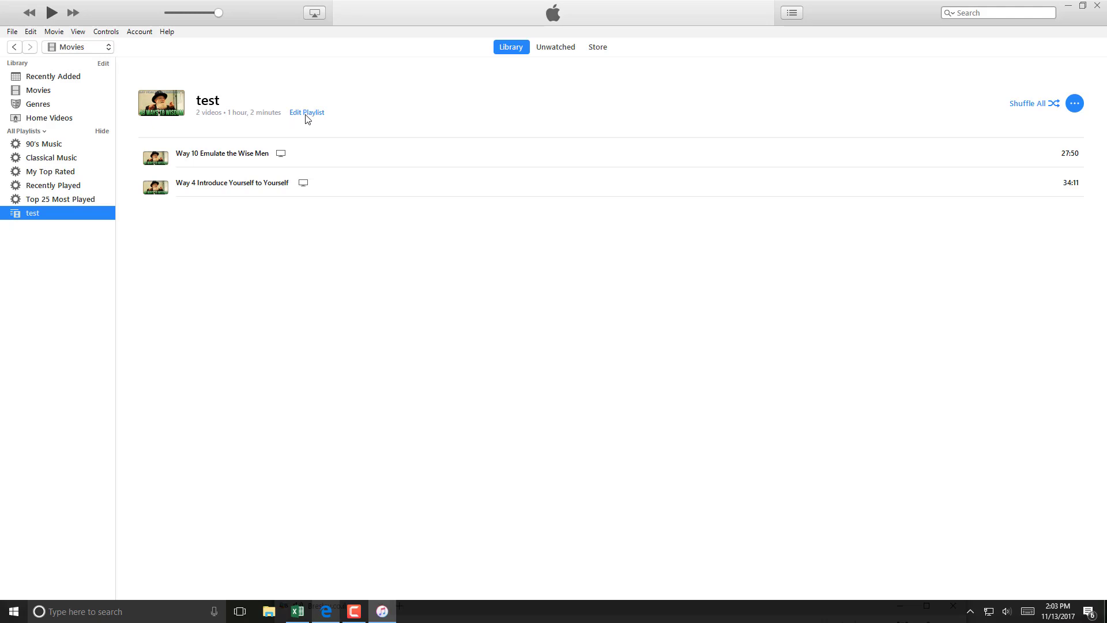
mouse_move(304, 119)
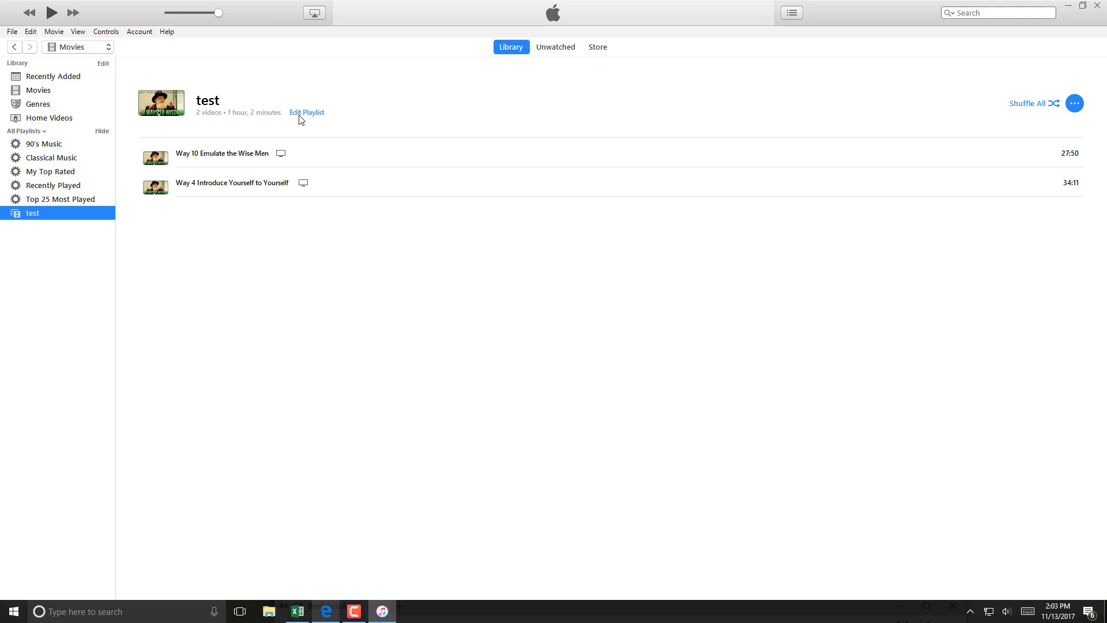
Open the 'test' playlist in Edit Playlist mode.
left_click(306, 113)
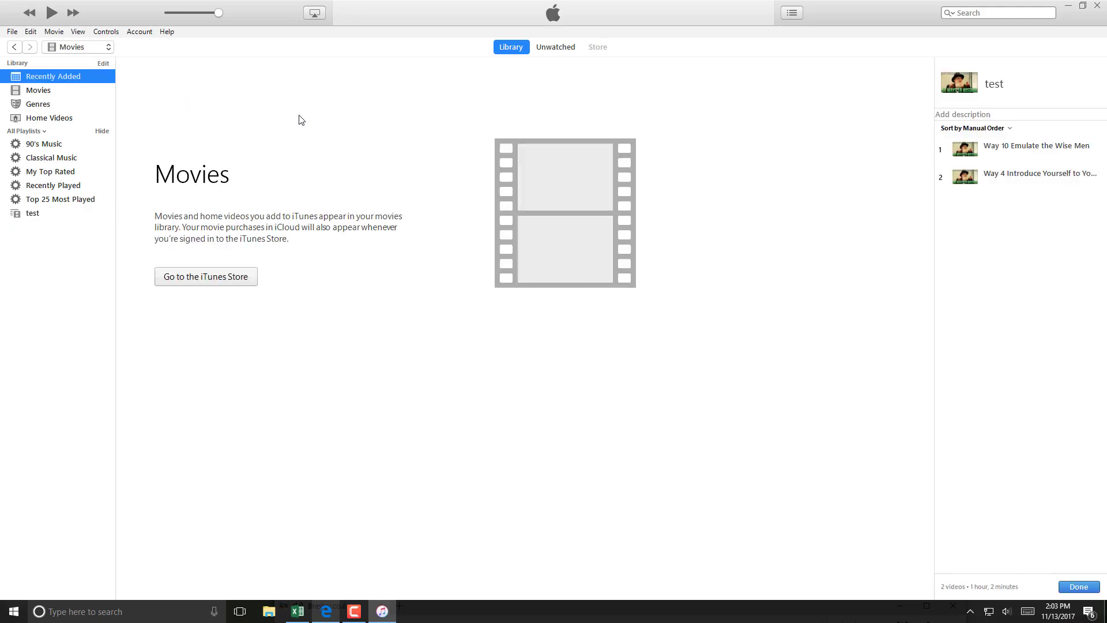
mouse_move(438, 132)
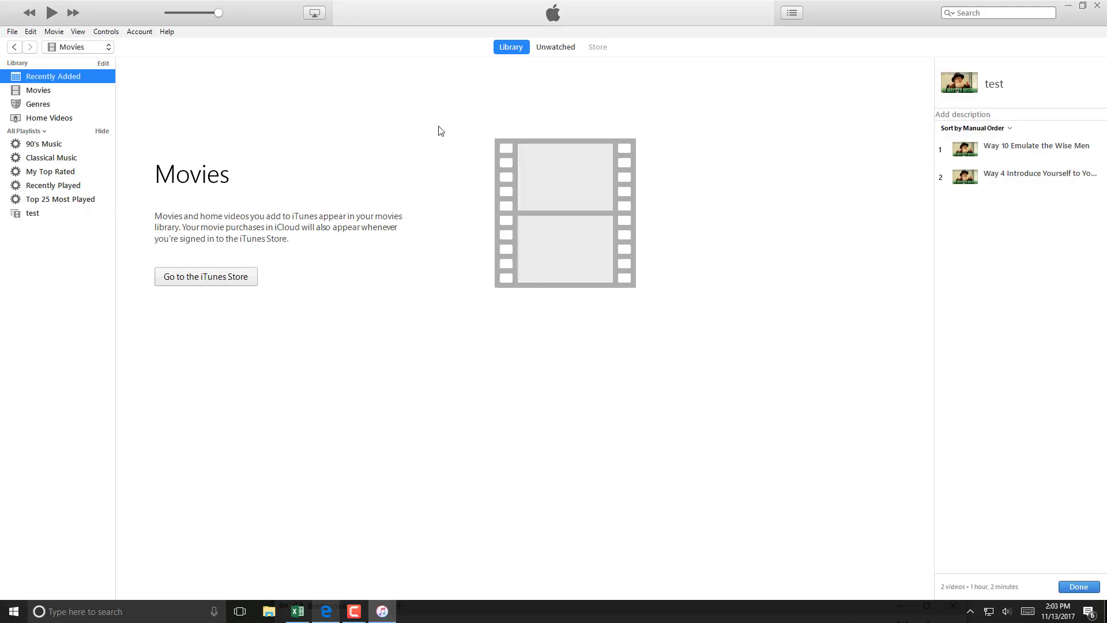
mouse_move(976, 150)
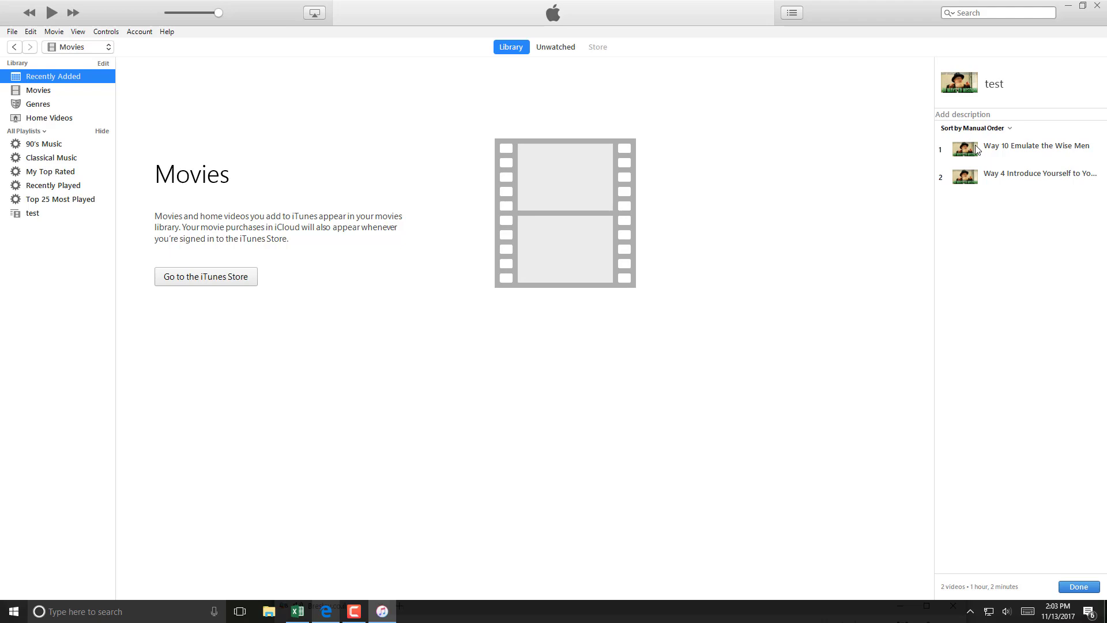
mouse_move(1001, 164)
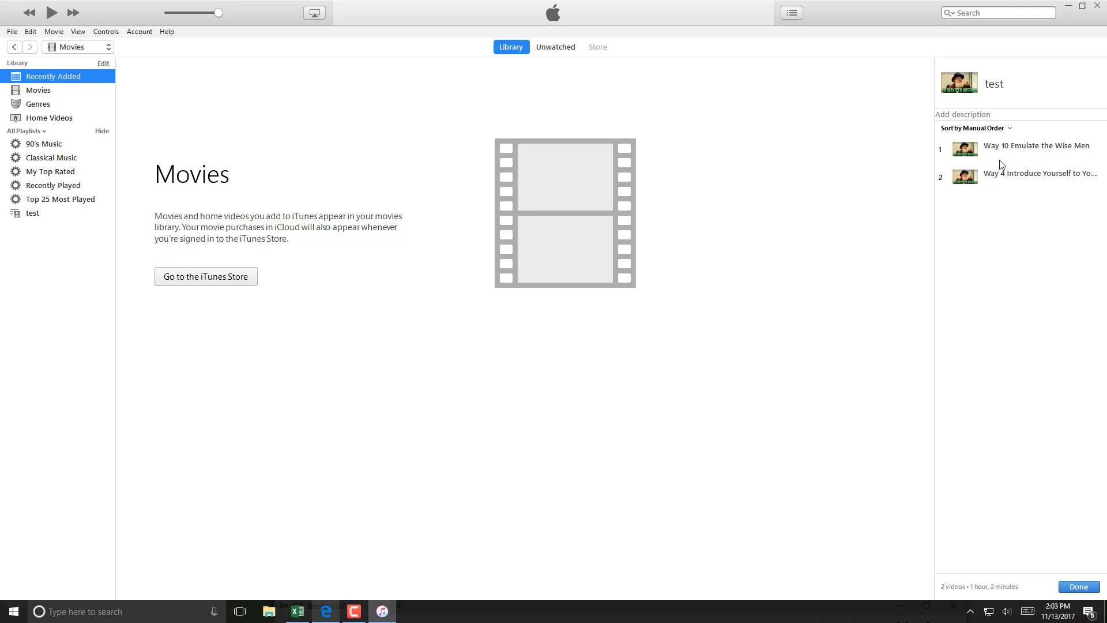
mouse_move(724, 259)
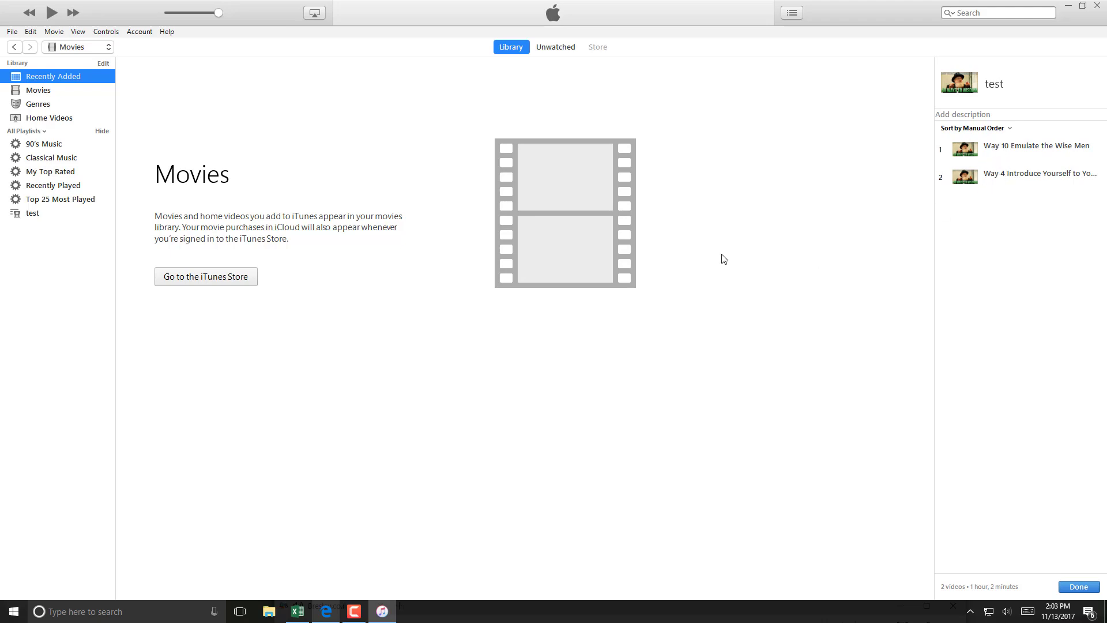
mouse_move(78, 126)
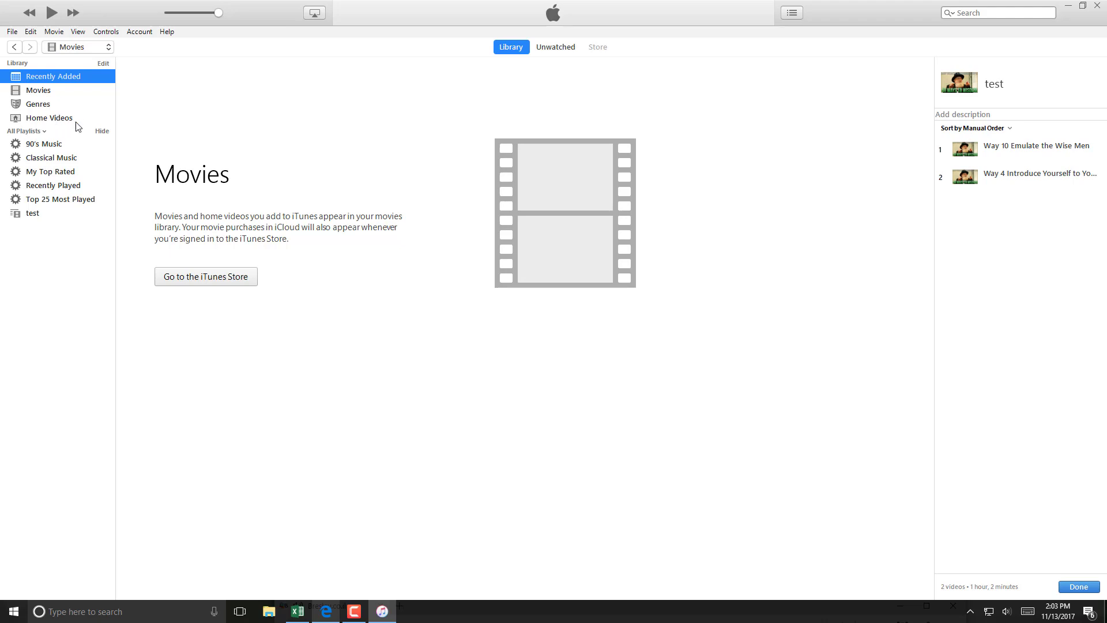
mouse_move(78, 127)
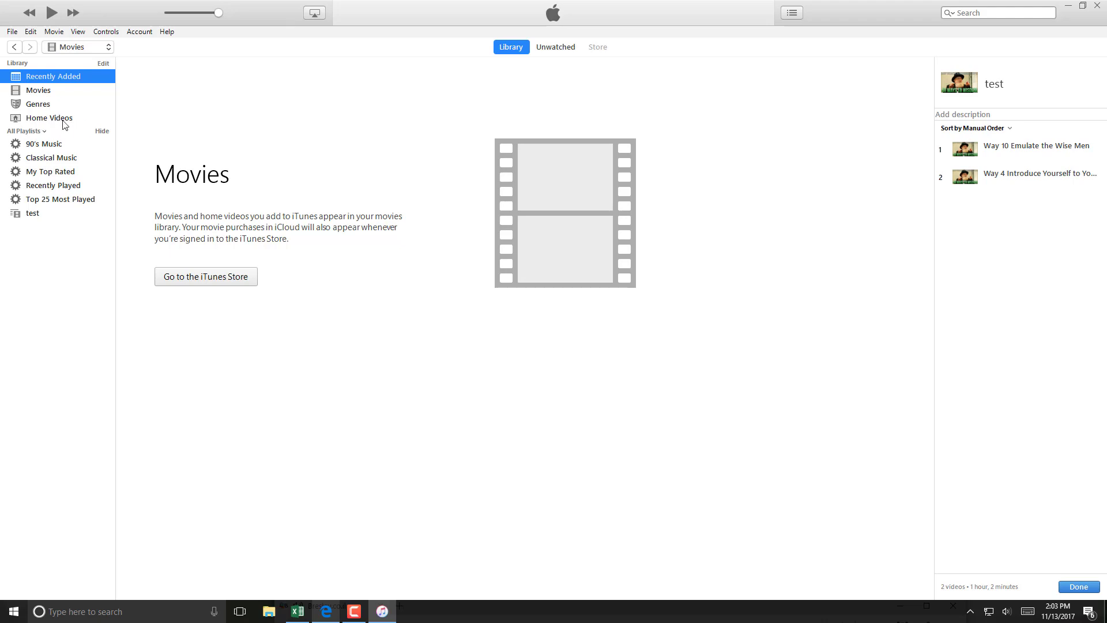
Show the Home Videos library beside the open playlist editor.
left_click(48, 117)
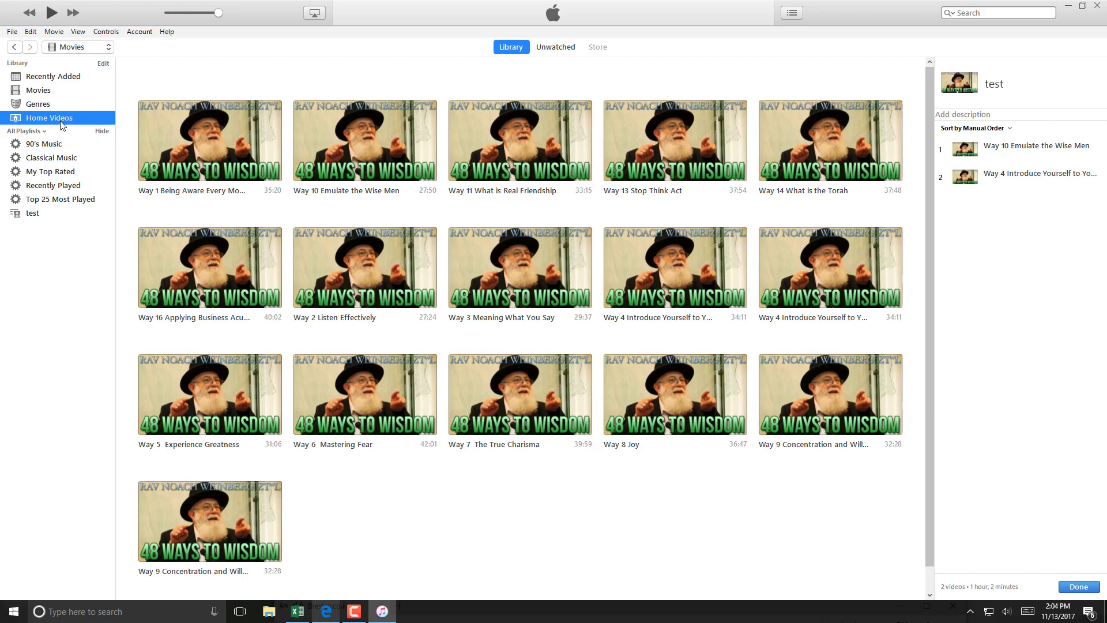
mouse_move(659, 168)
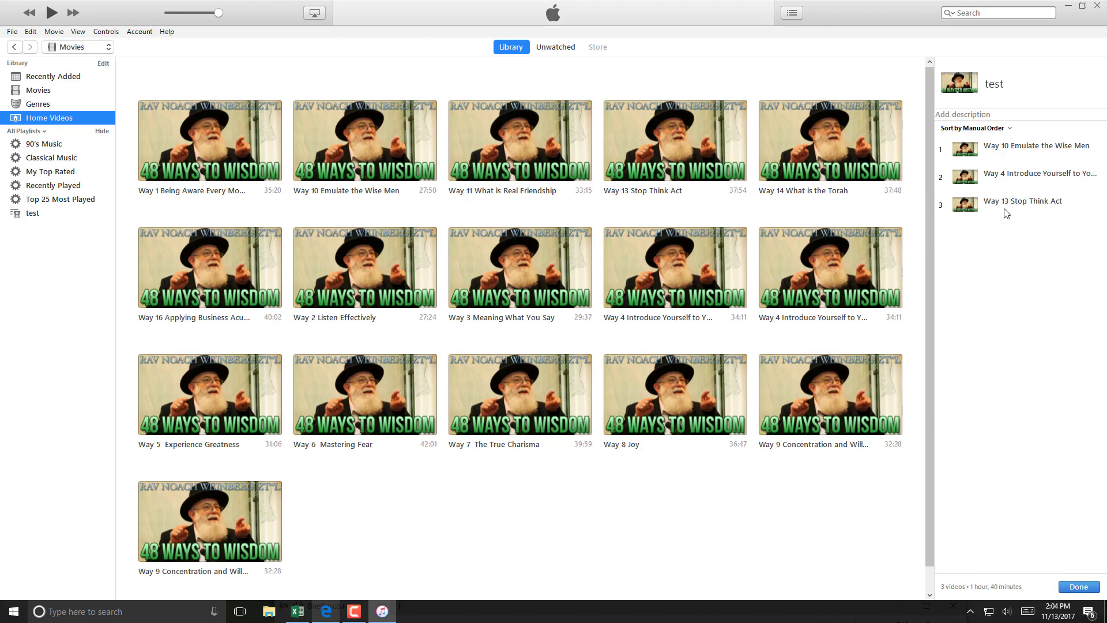
mouse_move(1031, 206)
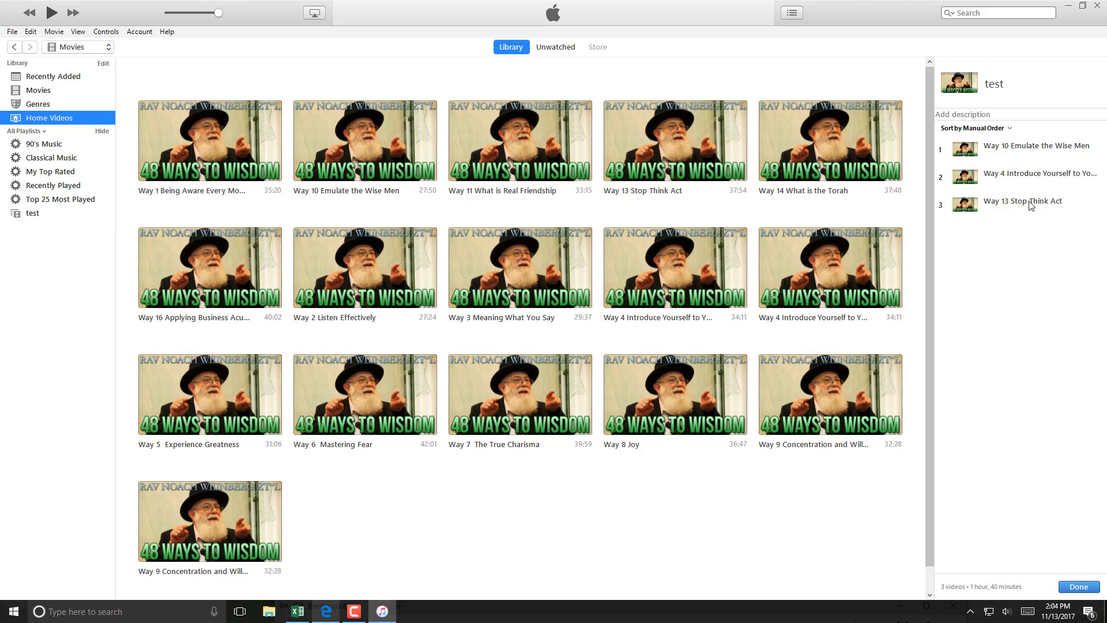
mouse_move(1037, 346)
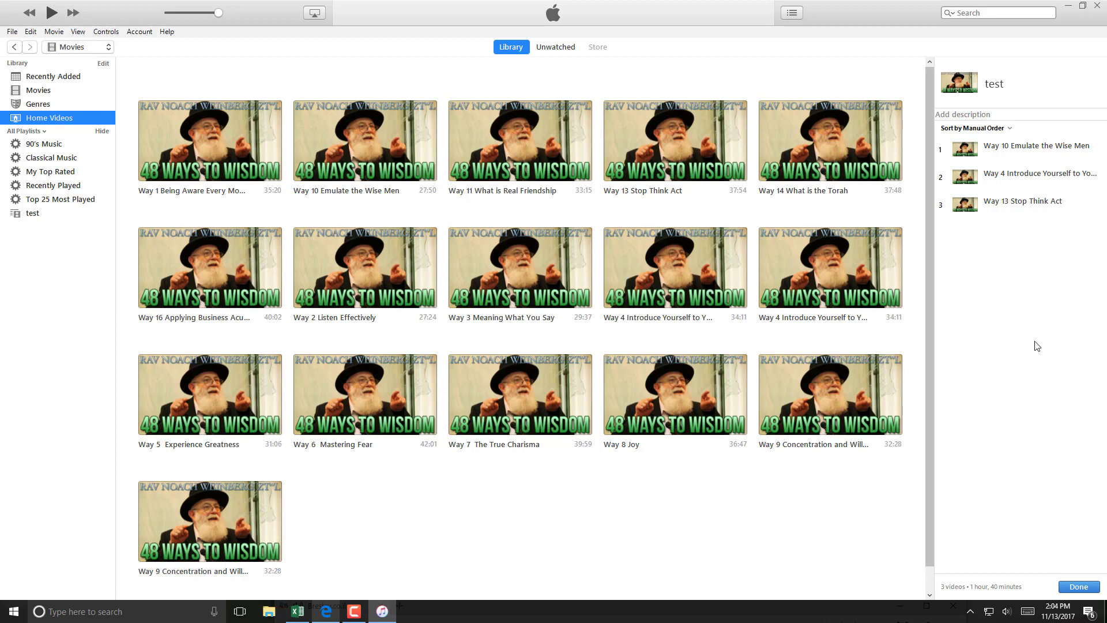
mouse_move(1019, 408)
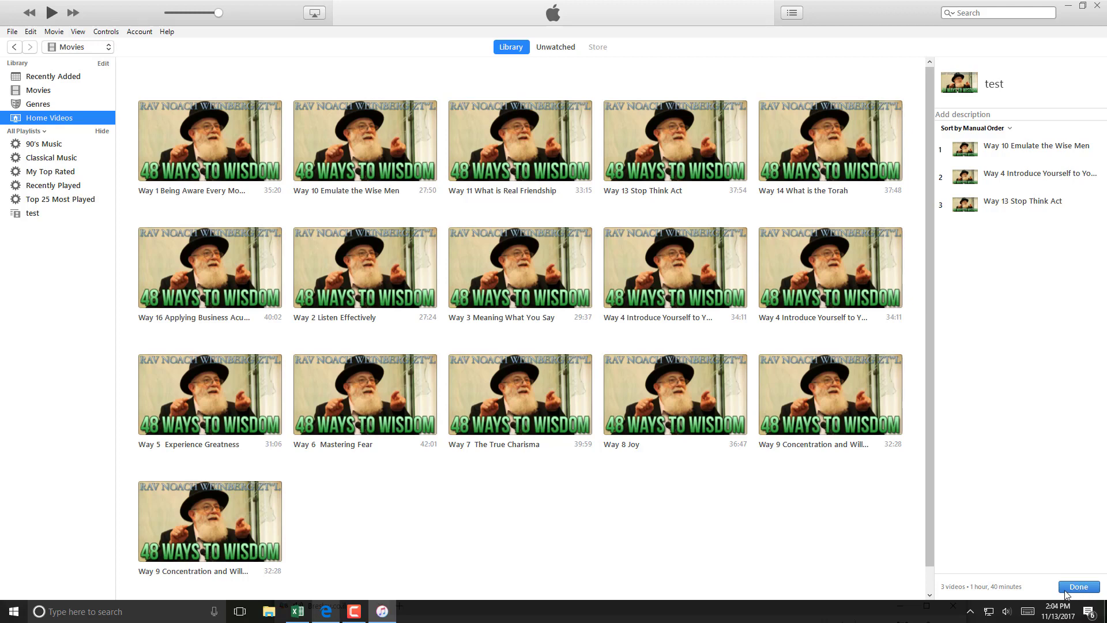
Finish editing so 'test' shows three videos including 'Way 13 Stop Think Act'.
left_click(1078, 586)
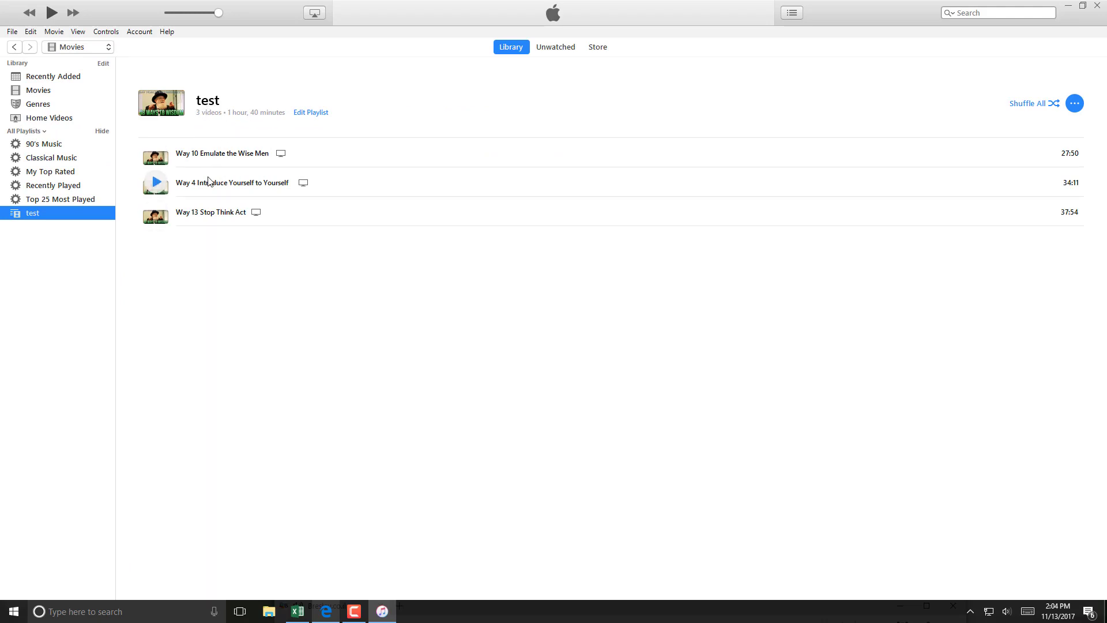
mouse_move(220, 226)
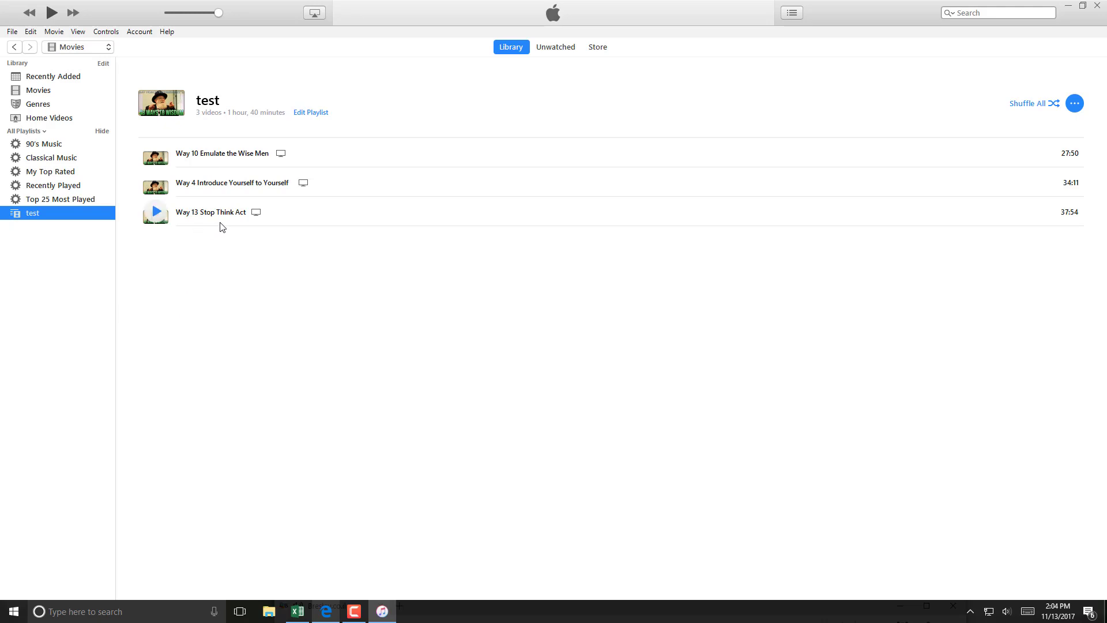
mouse_move(226, 233)
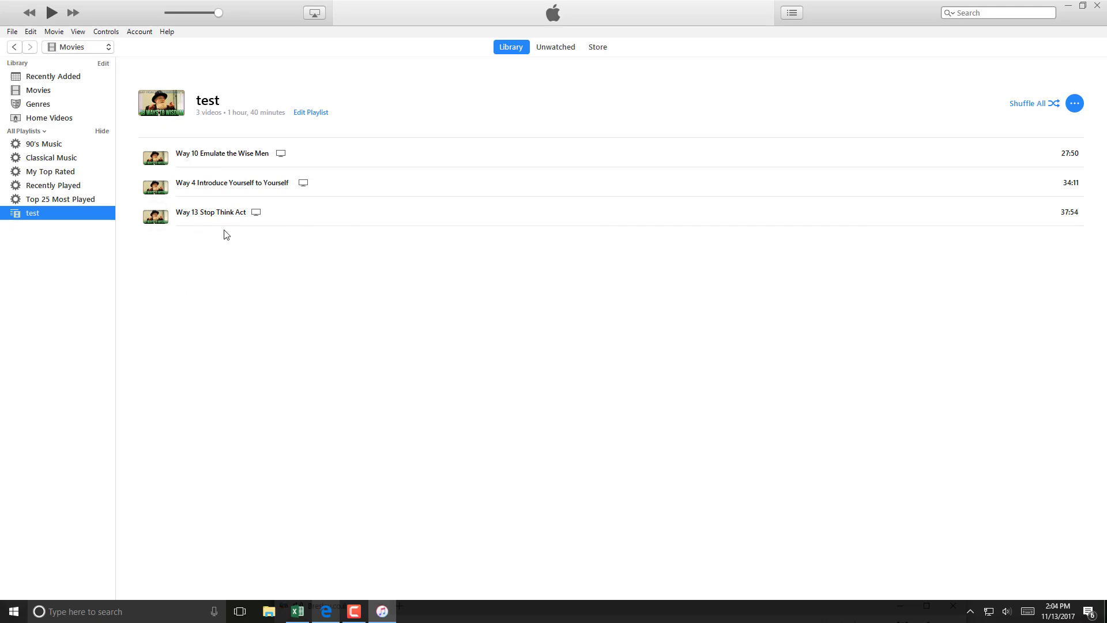
mouse_move(298, 286)
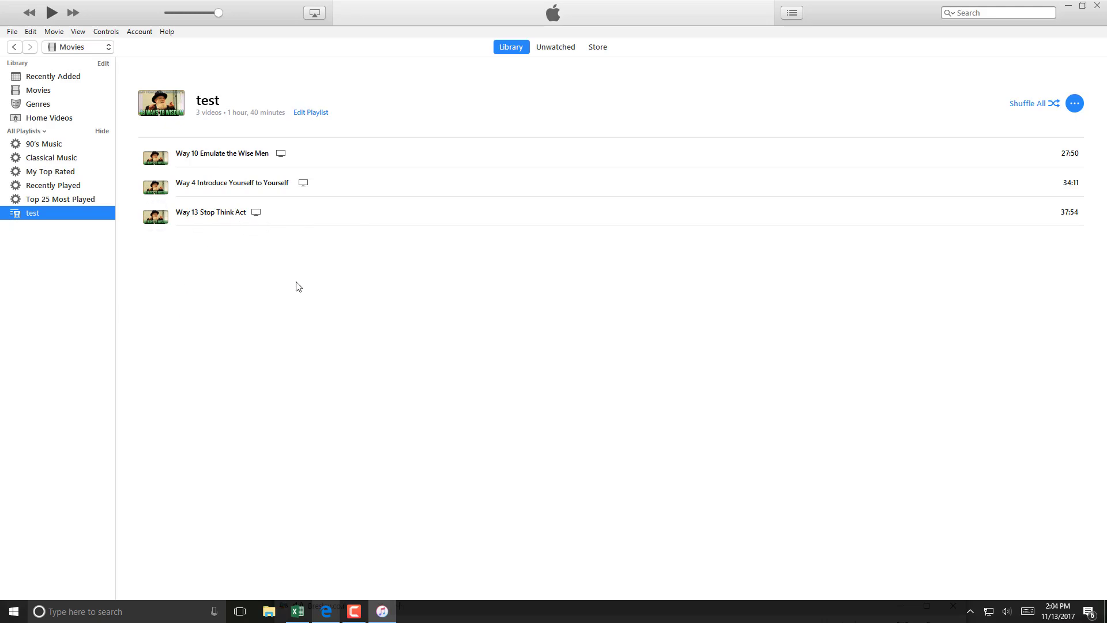